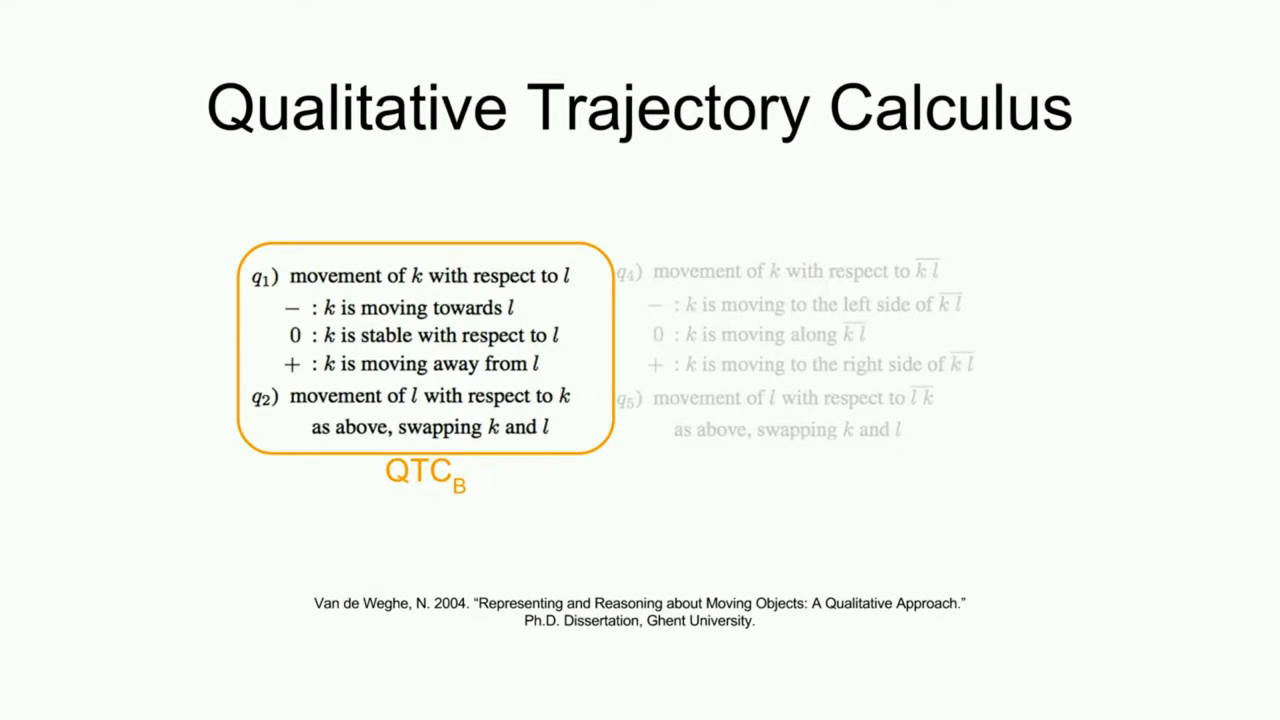
- Switch from the presentation slides to the RViz simulation showing the robot and yellow costmap
key(alt+Tab)
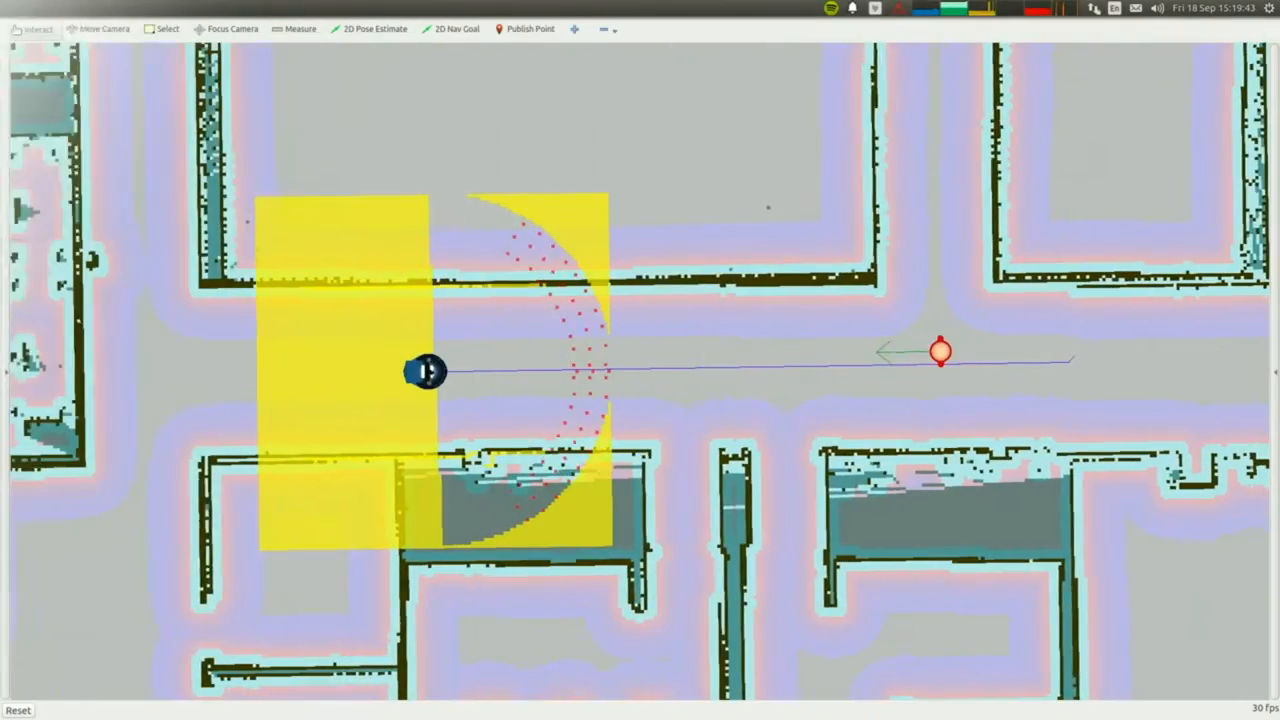